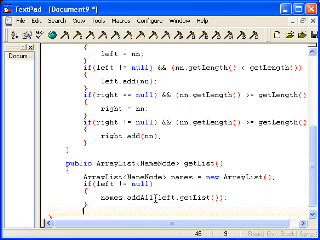
Write getList's body: addAll the left subtree's names, add this node, addAll the right subtree's names
{"action": "type", "text": "names.add(this);"}
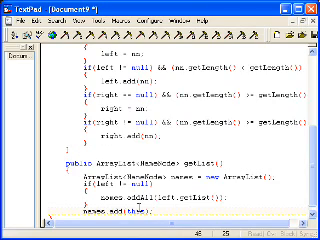
{"action": "scroll", "scroll_direction": "down", "scroll_amount": 3}
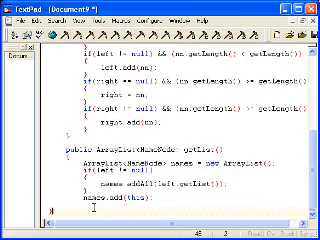
{"action": "scroll", "scroll_direction": "down", "scroll_amount": 3}
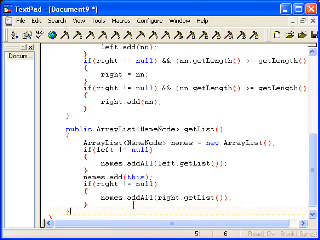
End getList with 'return names;' and its closing brace
{"action": "type", "text": "return names;"}
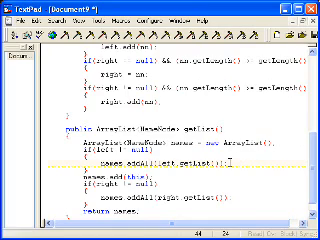
{"action": "scroll", "scroll_direction": "down", "scroll_amount": 3}
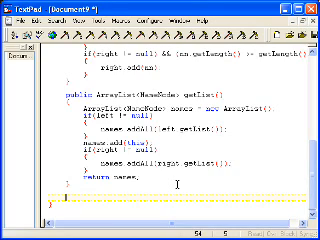
Add 'public String toString() { return name; }' and begin 'public static void main(String[] args) {'
{"action": "type", "text": "public v"}
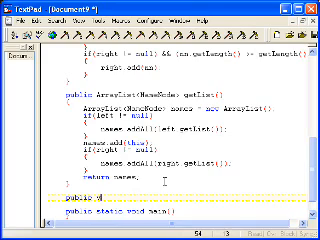
{"action": "type", "text": "String toString("}
{"action": "type", "text": "return name;"}
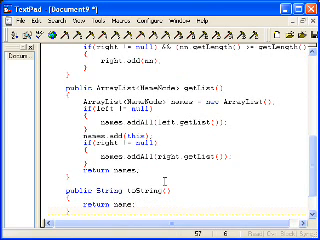
{"action": "scroll", "scroll_direction": "down", "scroll_amount": 3}
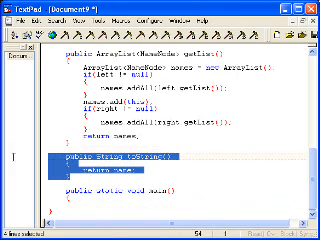
{"action": "scroll", "scroll_direction": "down", "scroll_amount": 3}
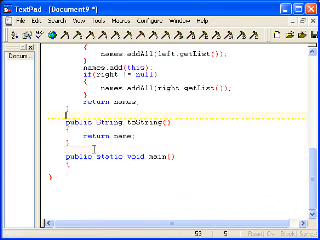
{"action": "scroll", "scroll_direction": "up", "scroll_amount": 3}
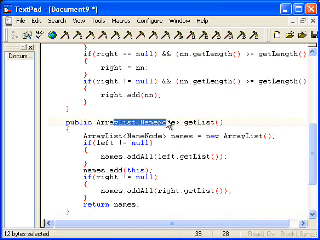
{"action": "scroll", "scroll_direction": "down", "scroll_amount": 3}
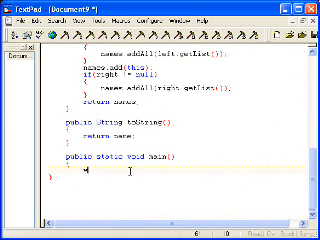
In main, declare 'Scanner keyboard = new Scanner(System.in);', the node variable, and a while(true) loop
{"action": "type", "text": "while(true)"}
{"action": "type", "text": "Scanner "}
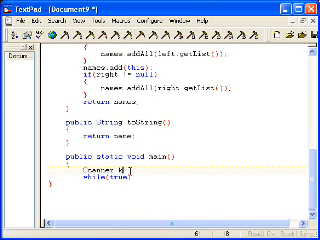
{"action": "type", "text": "keyboard = new Scanne"}
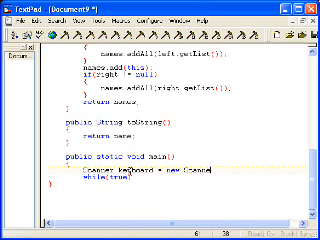
{"action": "type", "text": "(System.in);"}
{"action": "type", "text": "{"}
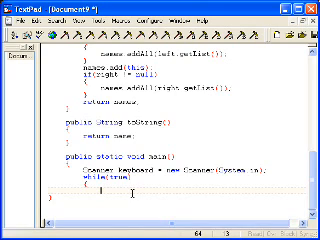
{"action": "scroll", "scroll_direction": "down", "scroll_amount": 3}
{"action": "type", "text": "NameNode top = null;"}
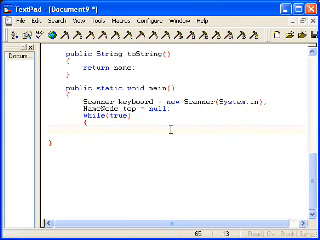
Have main build the starting node from keyboard input and System.out.print a prompt inside the loop
{"action": "type", "text": "Sy"}
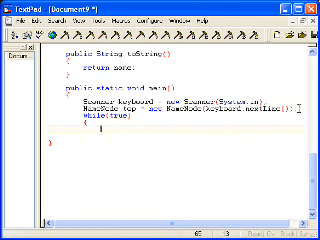
{"action": "type", "text": "System.out.print("}
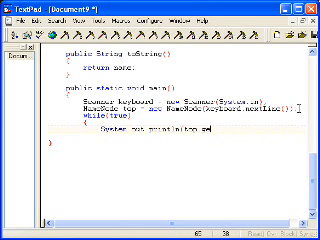
{"action": "scroll", "scroll_direction": "up", "scroll_amount": 3}
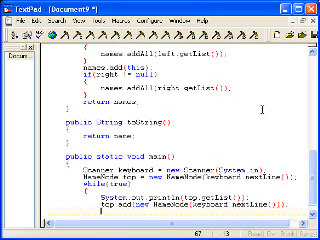
{"action": "scroll", "scroll_direction": "down", "scroll_amount": 3}
{"action": "type", "text": "}"}
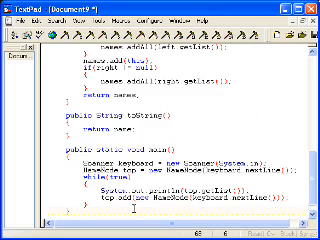
{"action": "scroll", "scroll_direction": "up", "scroll_amount": 3}
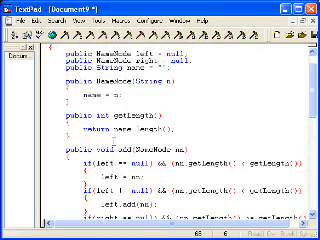
{"action": "scroll", "scroll_direction": "down", "scroll_amount": 3}
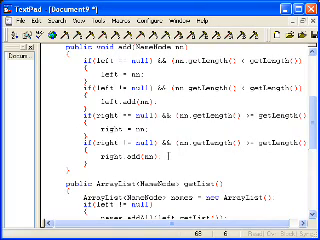
{"action": "scroll", "scroll_direction": "down", "scroll_amount": 3}
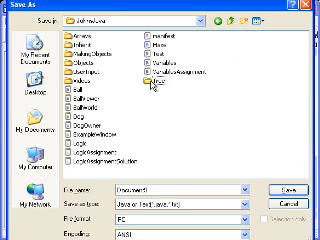
Save the class as NameNode.java inside the Test folder
{"action": "double_click", "coordinate": [156, 88]}
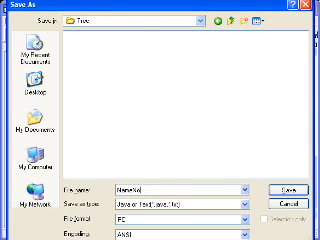
{"action": "left_click", "coordinate": [284, 188]}
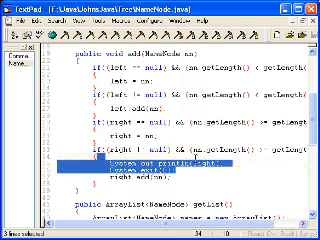
Scroll between getList and add to review the code being revised
{"action": "scroll", "scroll_direction": "down", "scroll_amount": 3}
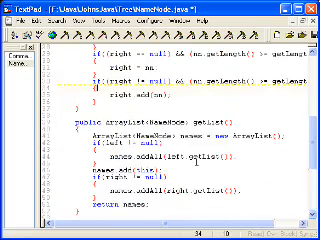
{"action": "scroll", "scroll_direction": "up", "scroll_amount": 3}
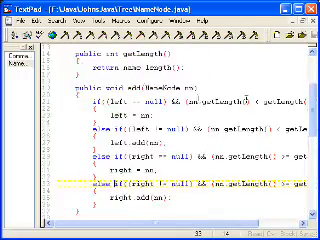
Scroll through NameNode.java reviewing add's null-left and length-comparison condition and the java.util import
{"action": "scroll", "scroll_direction": "down", "scroll_amount": 3}
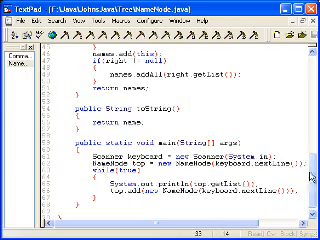
{"action": "scroll", "scroll_direction": "up", "scroll_amount": 3}
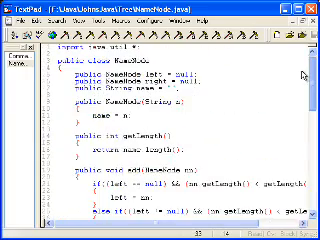
{"action": "scroll", "scroll_direction": "down", "scroll_amount": 3}
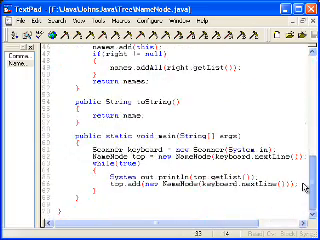
{"action": "scroll", "scroll_direction": "up", "scroll_amount": 3}
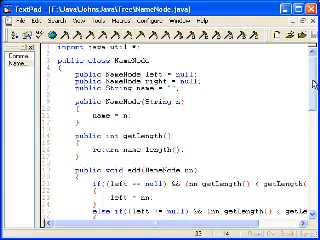
{"action": "scroll", "scroll_direction": "down", "scroll_amount": 3}
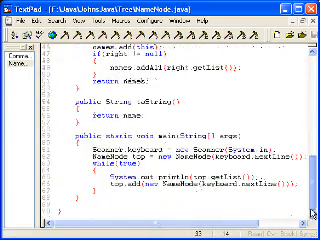
{"action": "scroll", "scroll_direction": "up", "scroll_amount": 3}
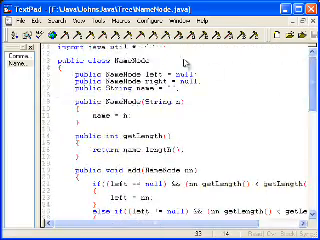
{"action": "scroll", "scroll_direction": "down", "scroll_amount": 3}
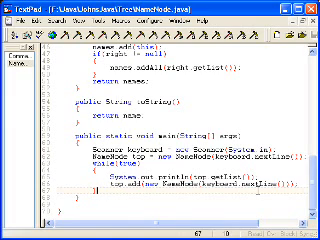
{"action": "scroll", "scroll_direction": "up", "scroll_amount": 3}
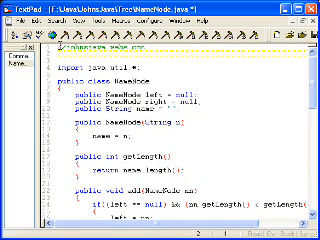
{"action": "scroll", "scroll_direction": "down", "scroll_amount": 3}
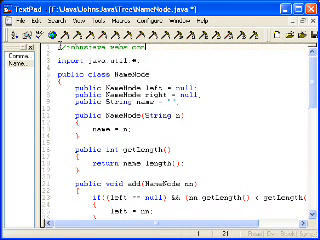